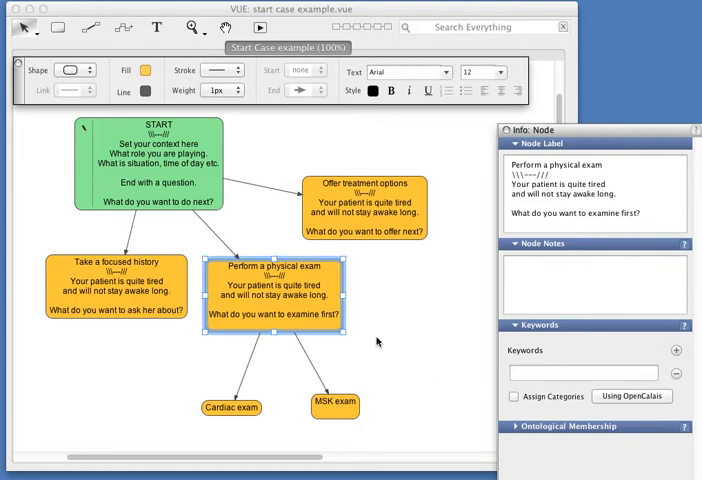
pyautogui.moveTo(388, 334)
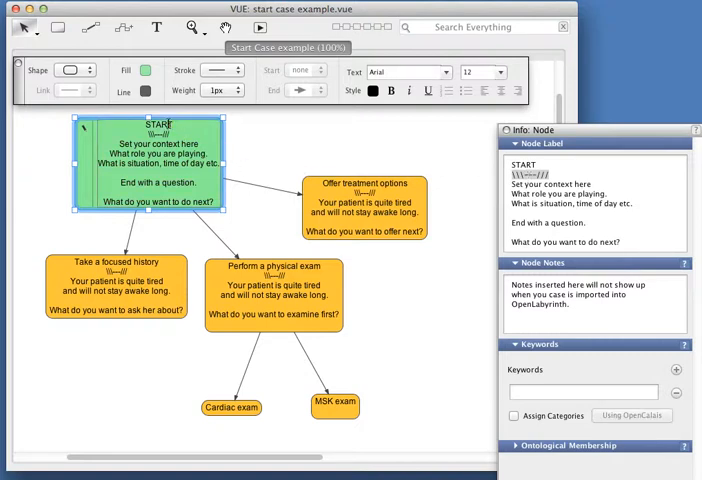
pyautogui.doubleClick(158, 124)
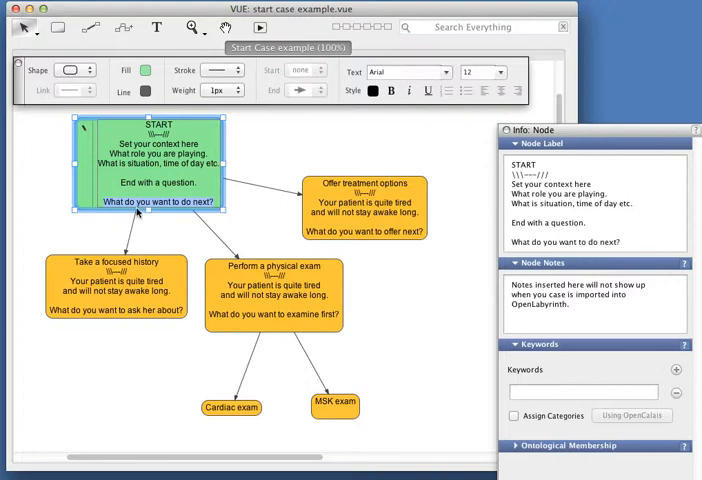
pyautogui.moveTo(148, 270)
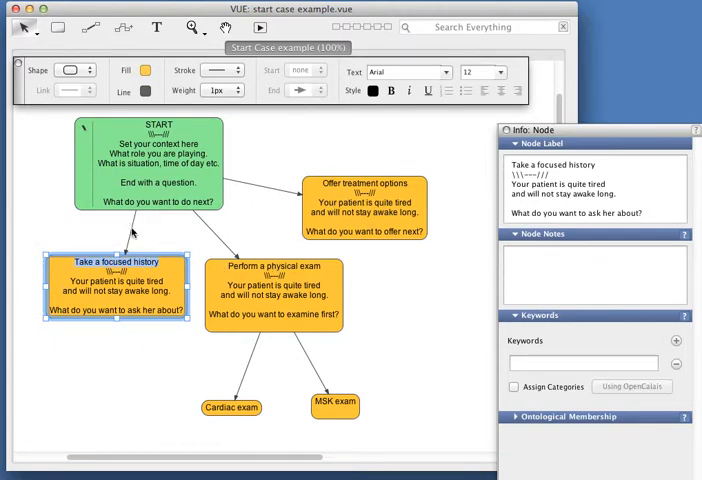
pyautogui.moveTo(204, 214)
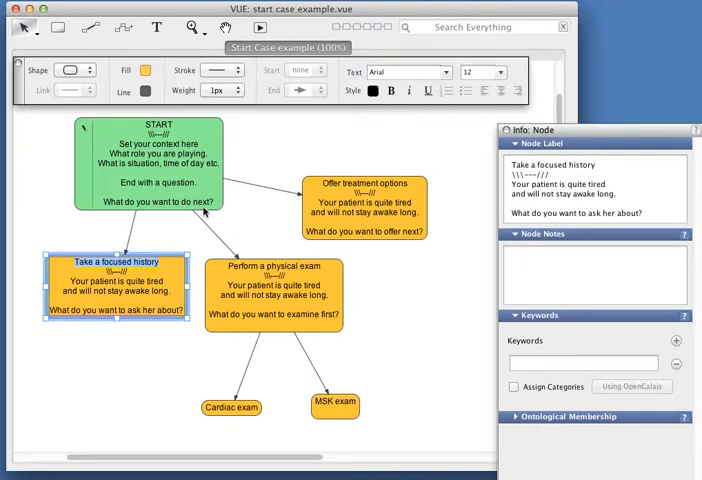
pyautogui.moveTo(252, 272)
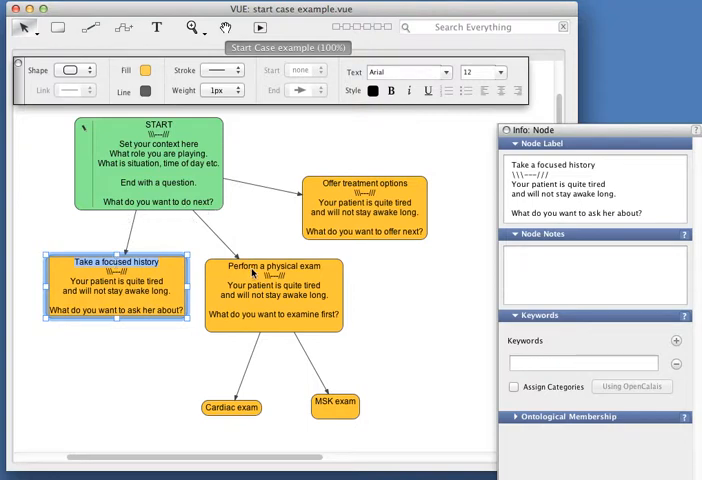
# - Inspect the labels of the Offer treatment options, Cardiac exam and MSK exam nodes in the Info panel
pyautogui.click(272, 296)
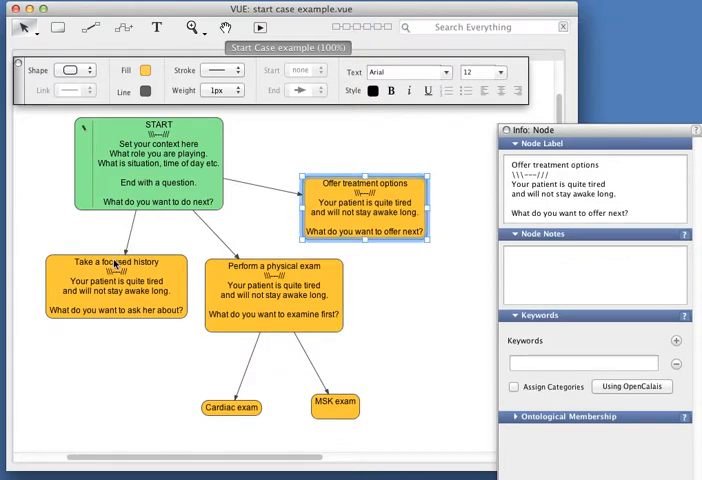
pyautogui.moveTo(144, 204)
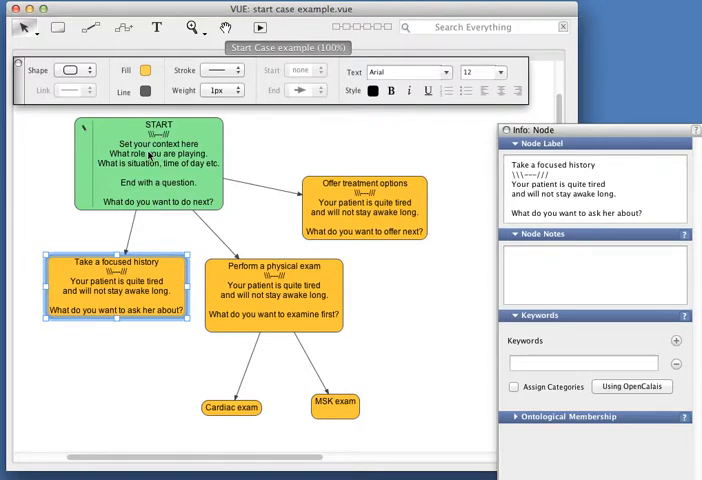
pyautogui.moveTo(158, 208)
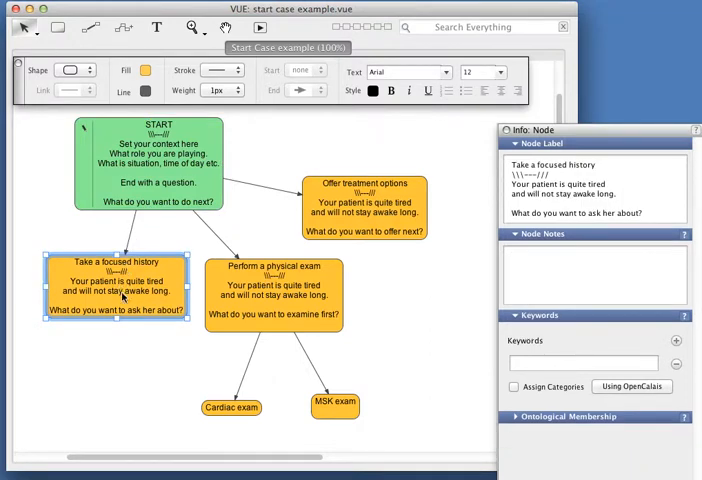
pyautogui.moveTo(260, 272)
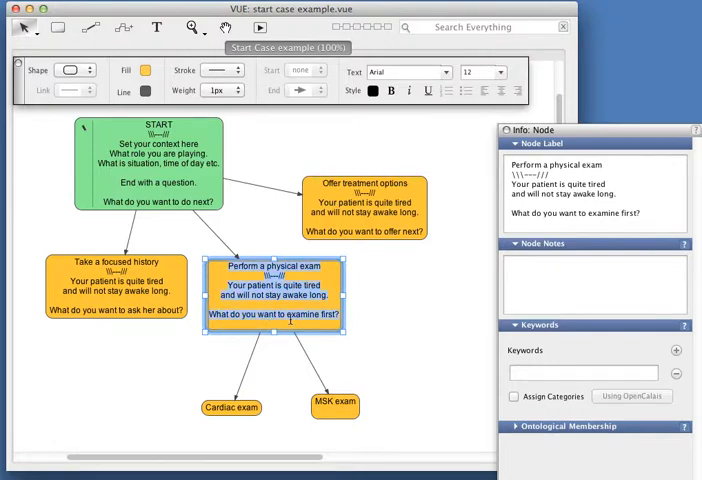
pyautogui.click(232, 408)
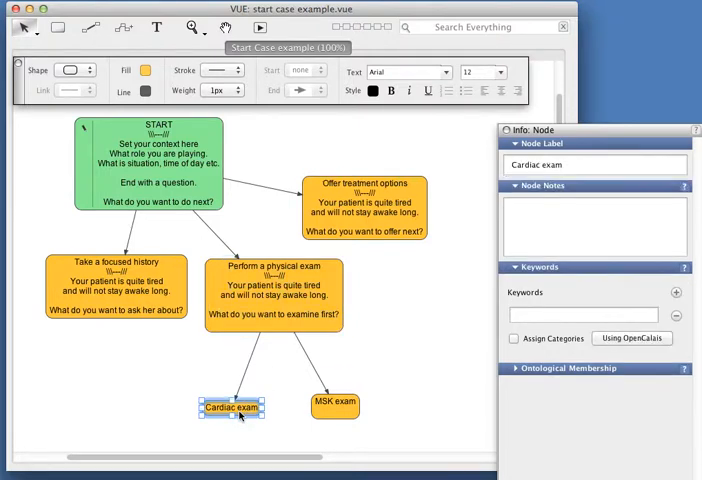
pyautogui.click(336, 408)
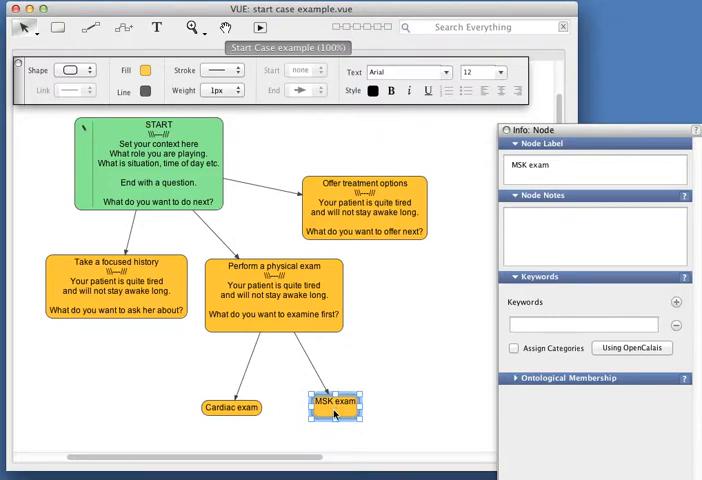